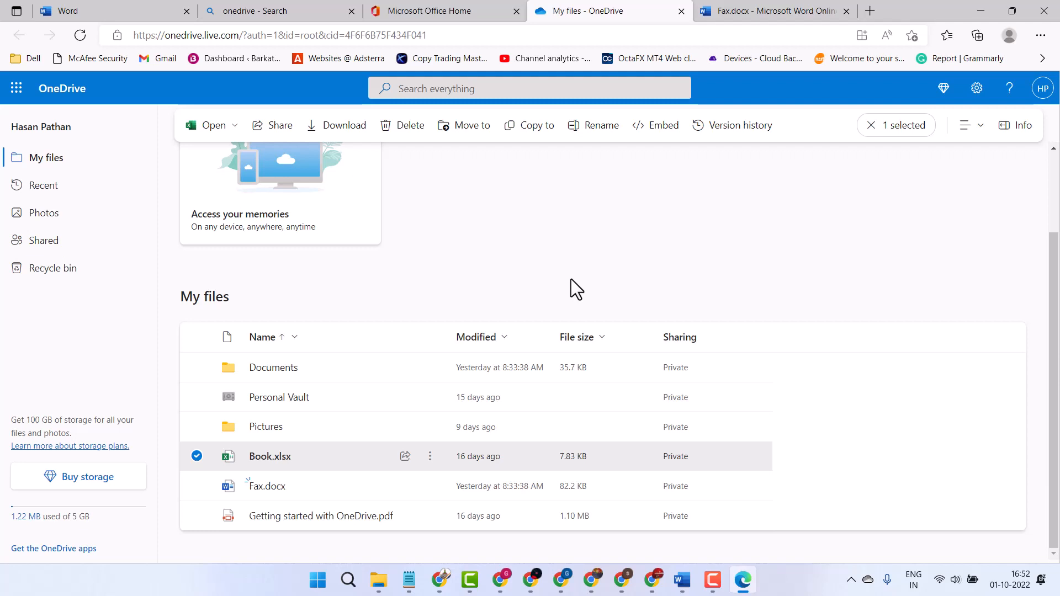
mouse_move(451, 255)
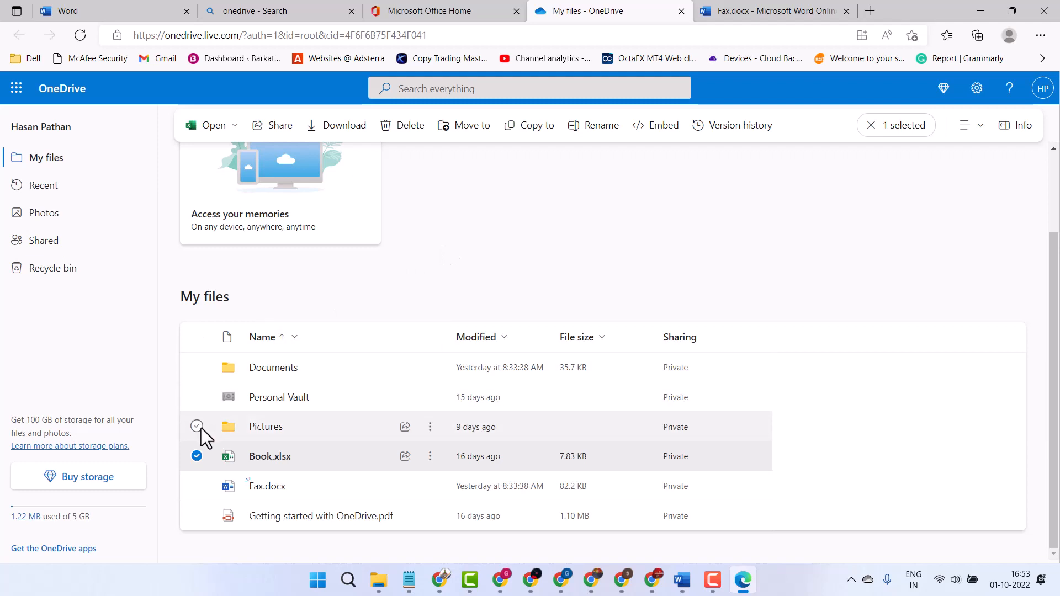
- Select only Fax.docx in My files, deselecting Book.xlsx
click(196, 486)
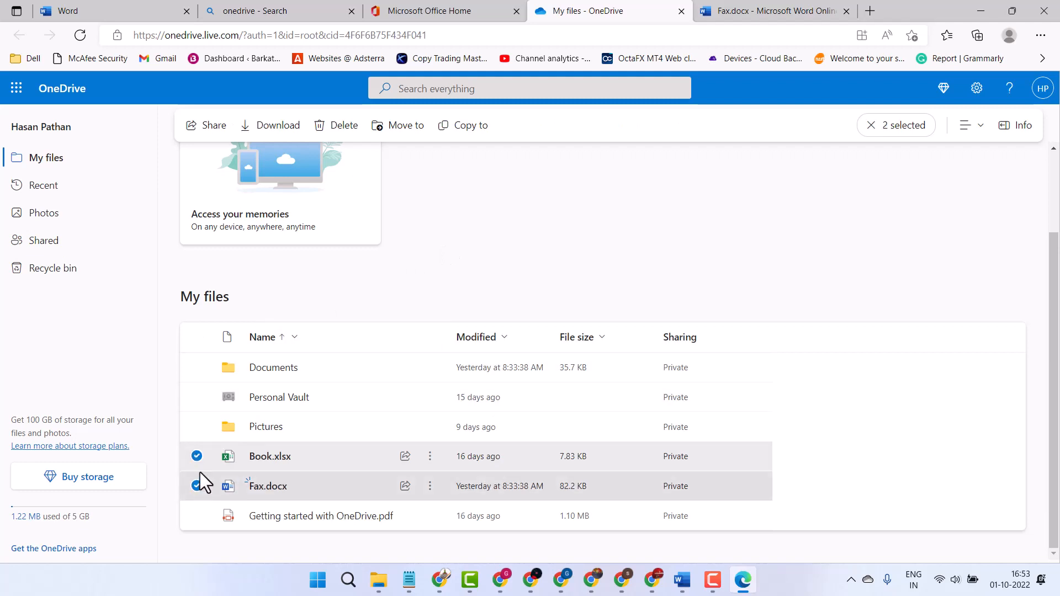
click(197, 456)
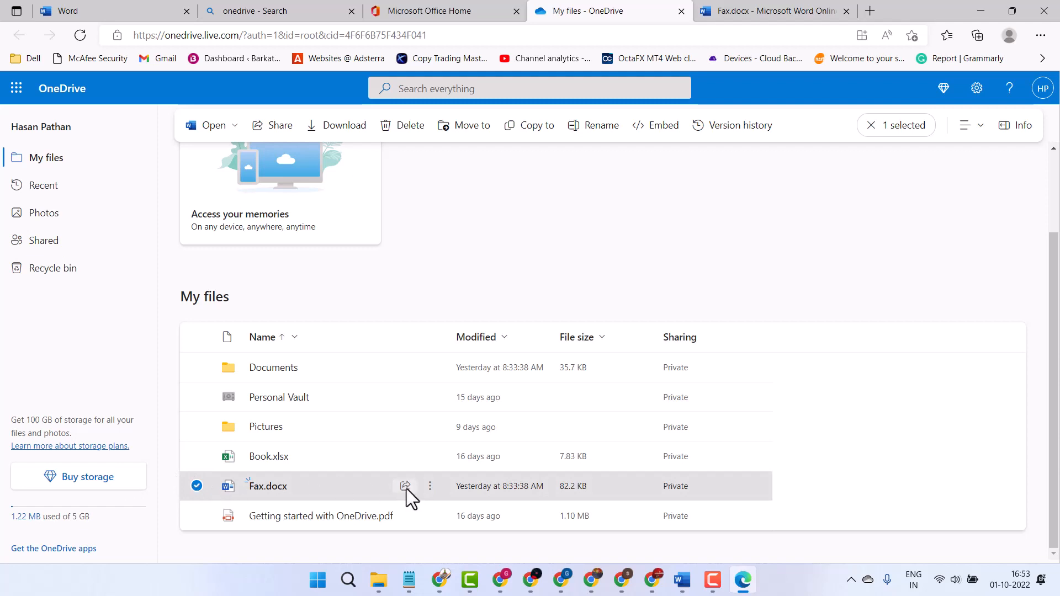
click(405, 486)
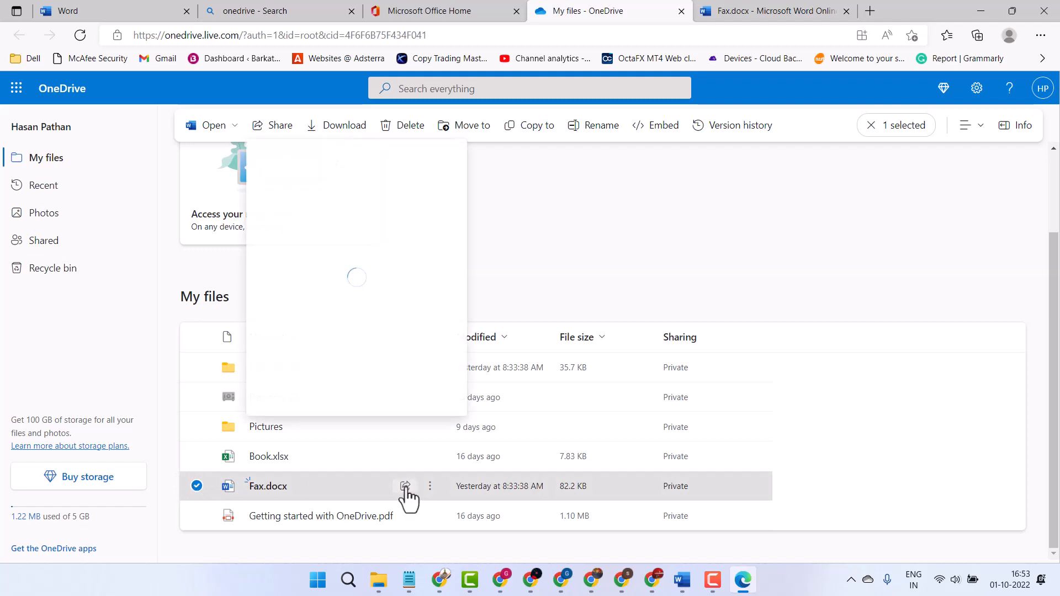
click(405, 486)
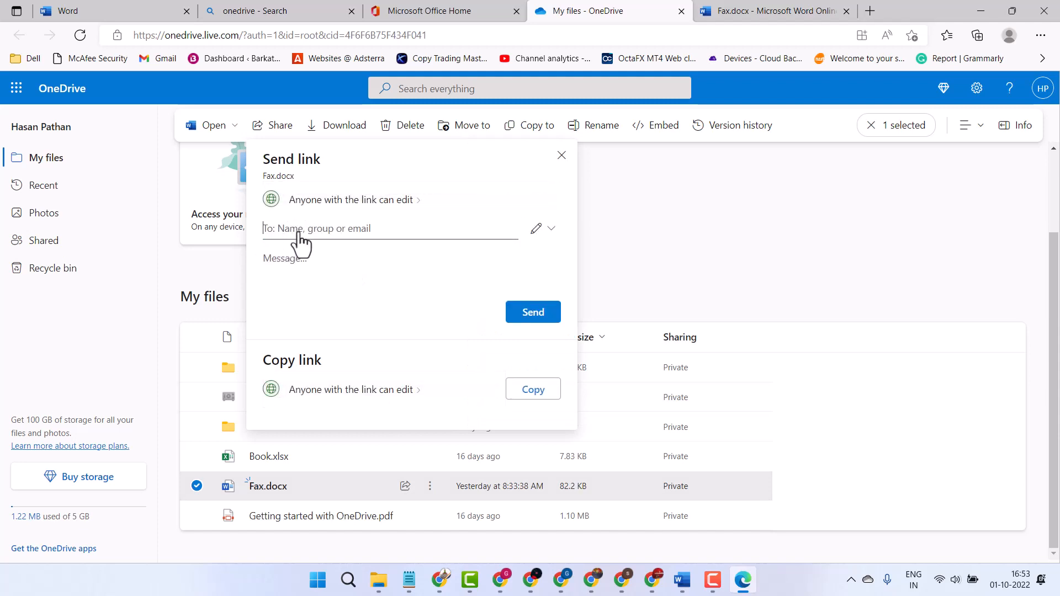
mouse_move(311, 236)
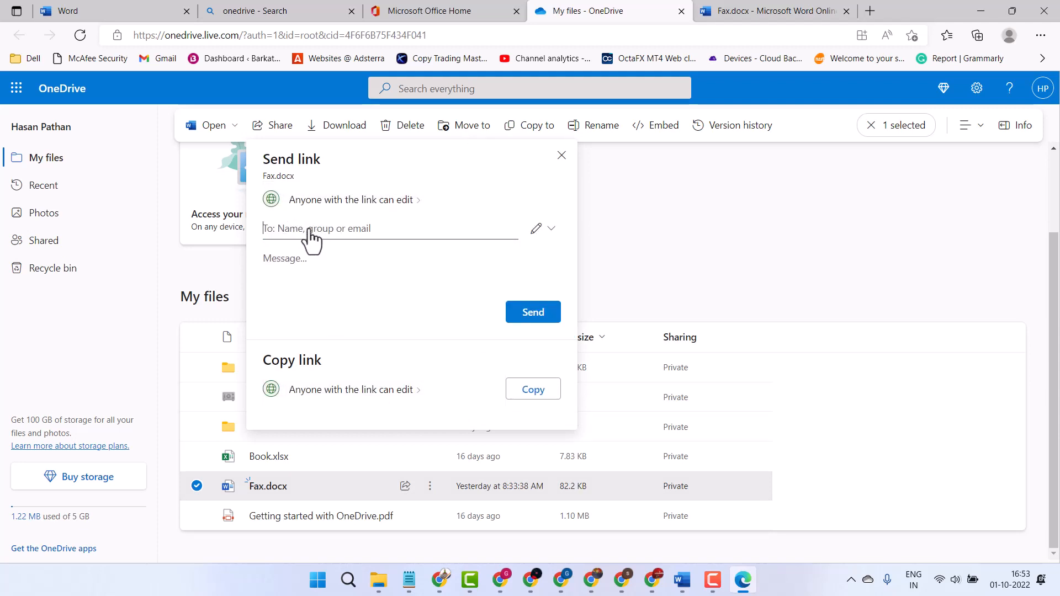
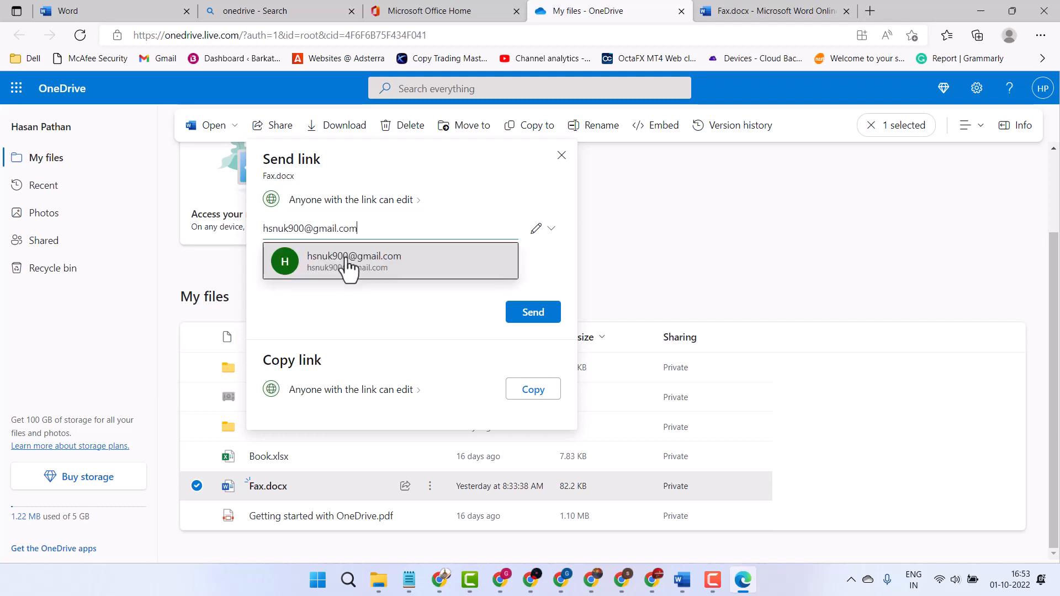
click(551, 228)
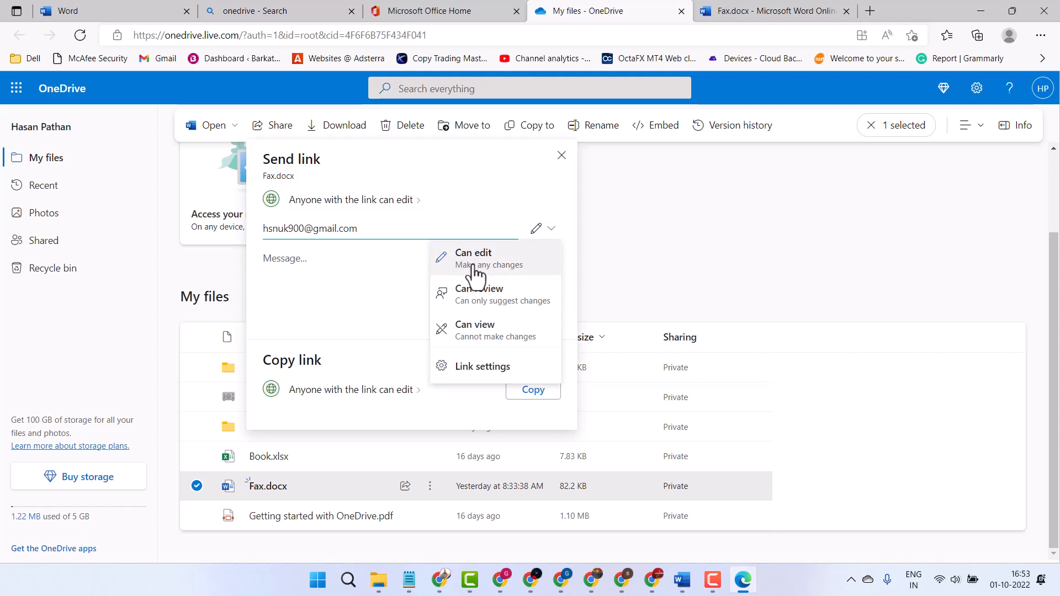
mouse_move(491, 273)
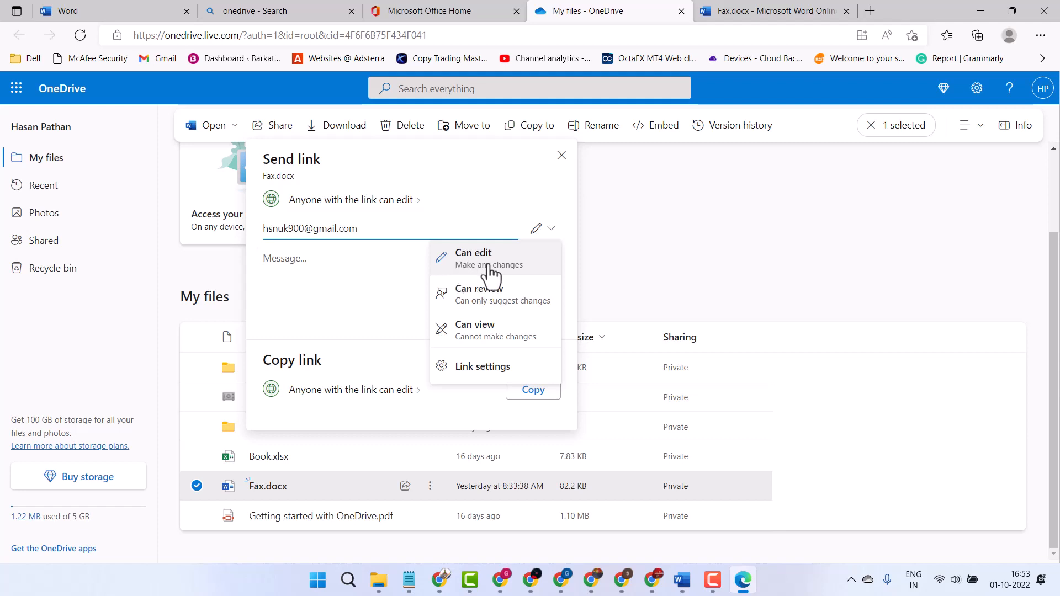
mouse_move(478, 293)
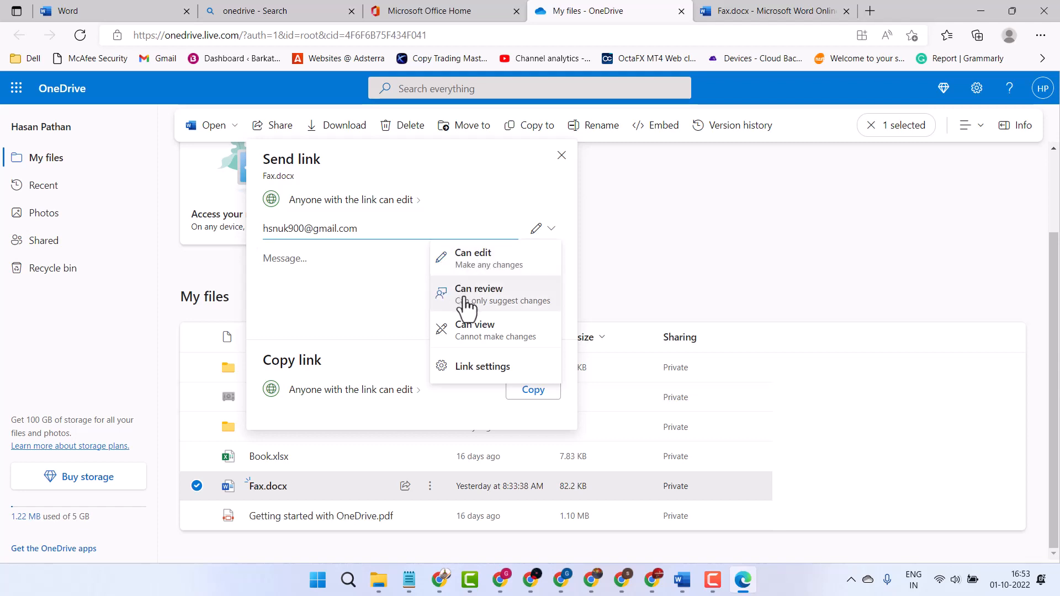
mouse_move(477, 315)
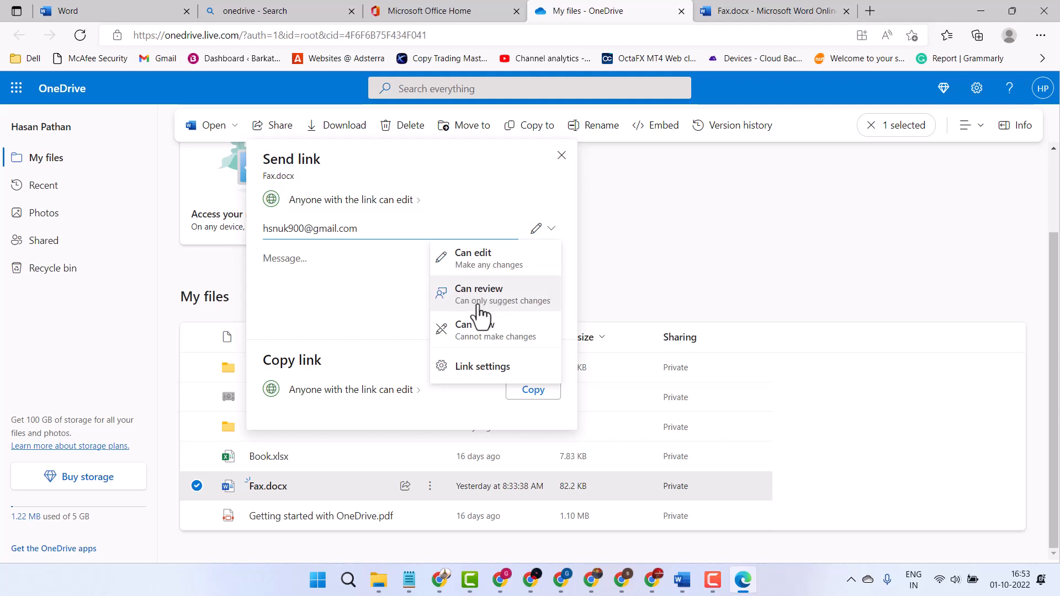
mouse_move(466, 331)
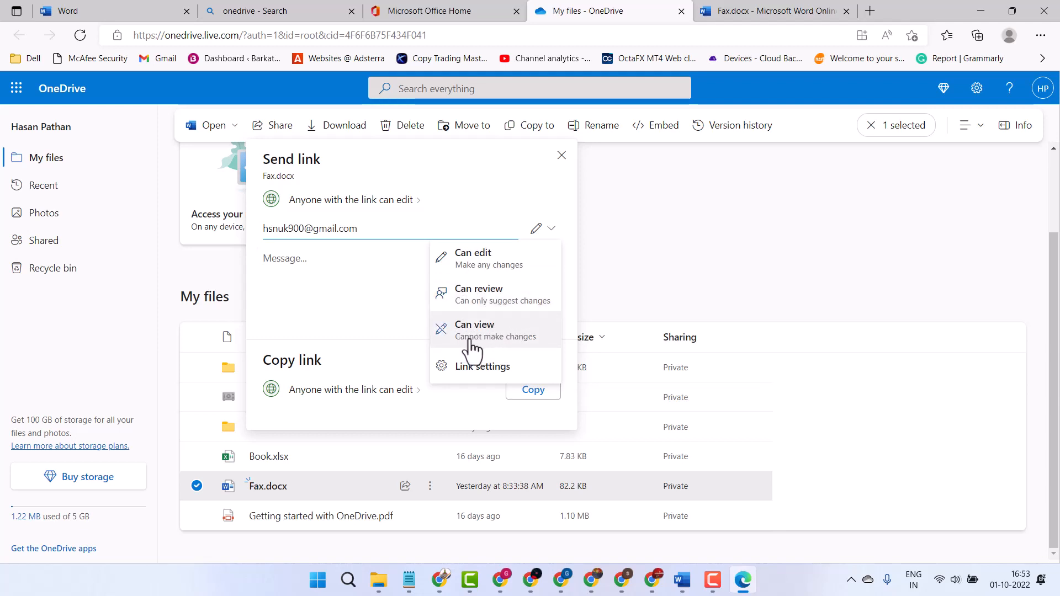
mouse_move(461, 348)
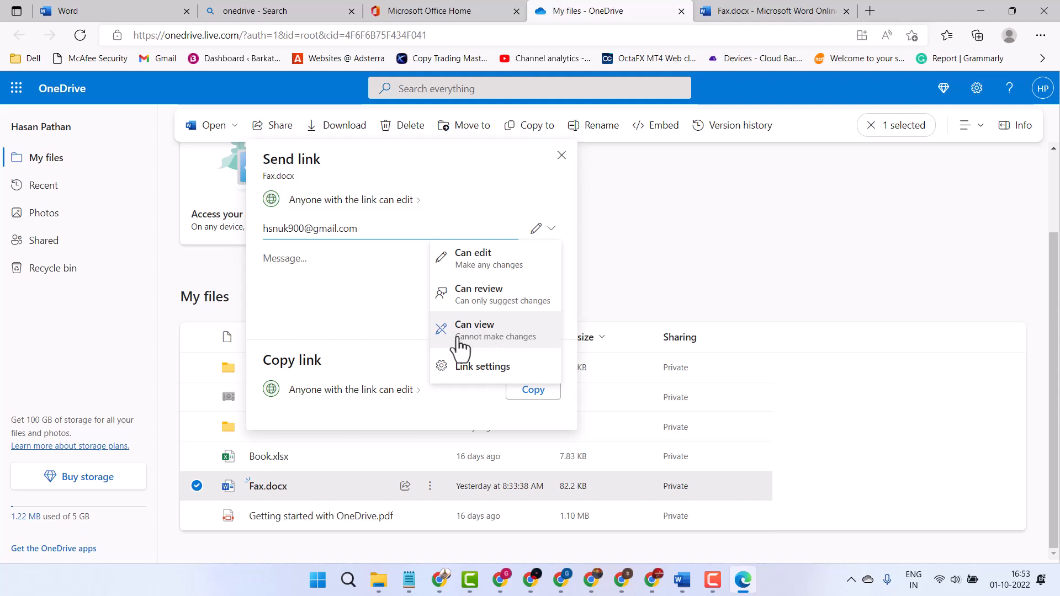
mouse_move(500, 351)
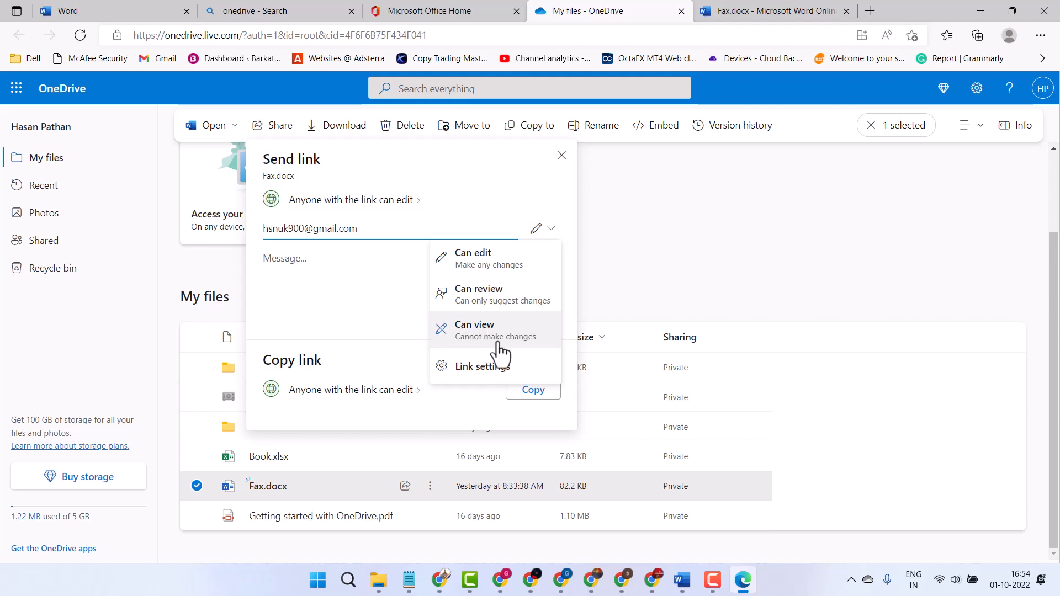
mouse_move(412, 345)
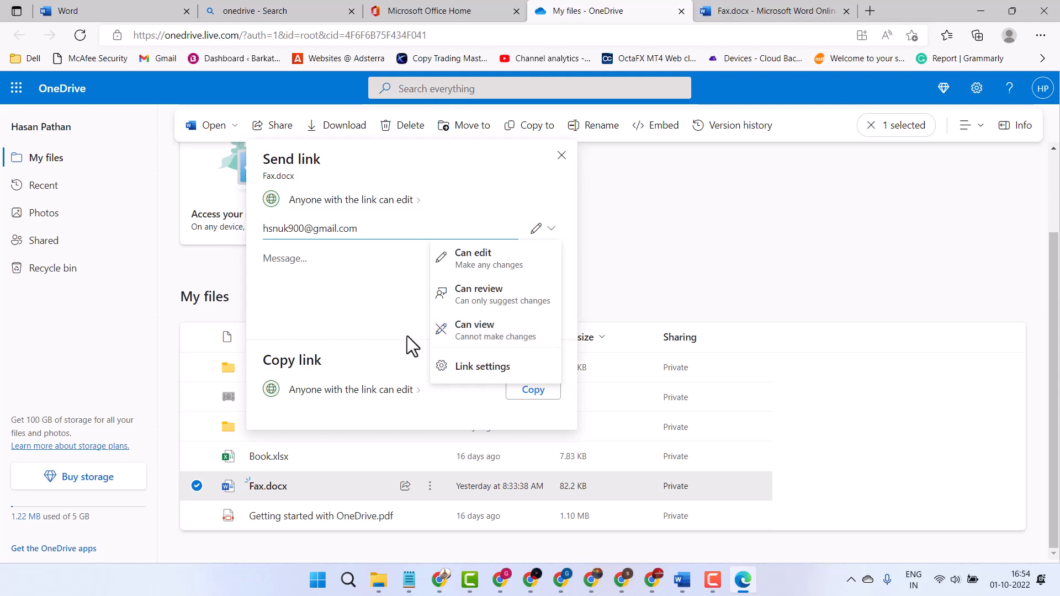
mouse_move(483, 366)
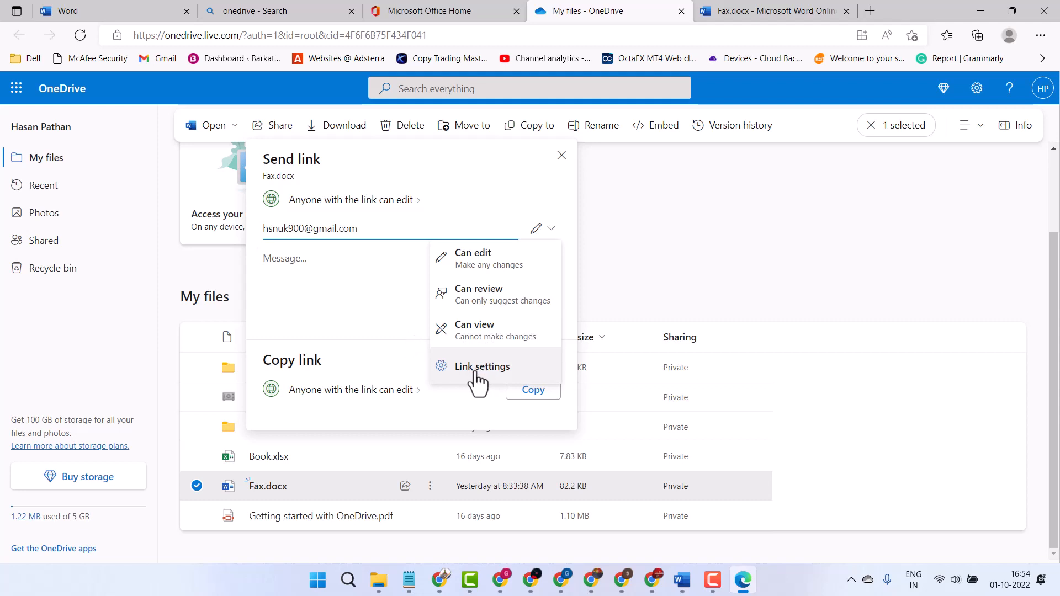
- Send the link to the recipient and dismiss the 'Link sent' confirmation
click(532, 338)
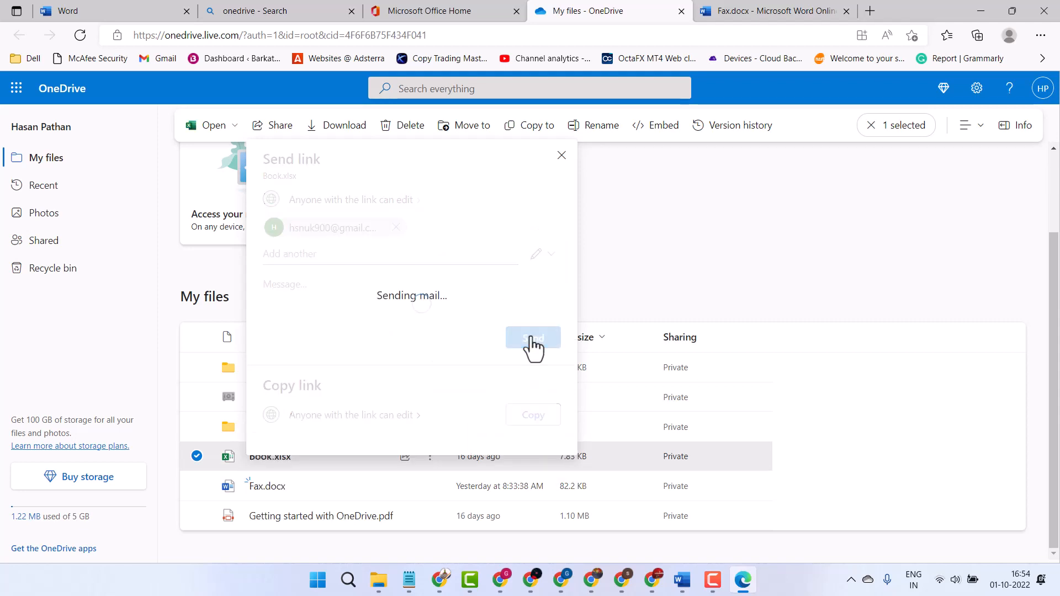
click(533, 338)
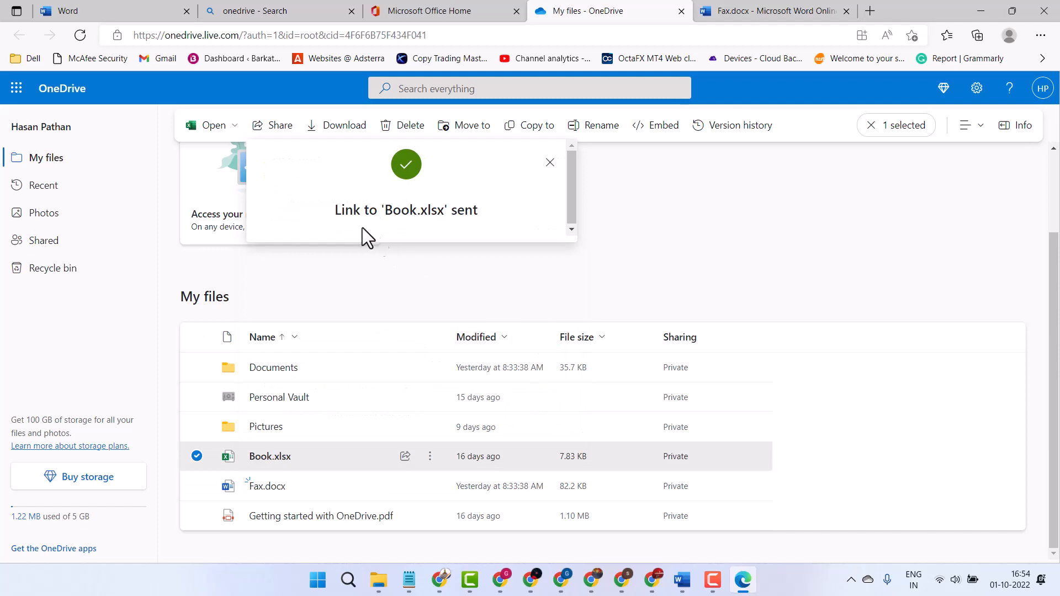
mouse_move(414, 240)
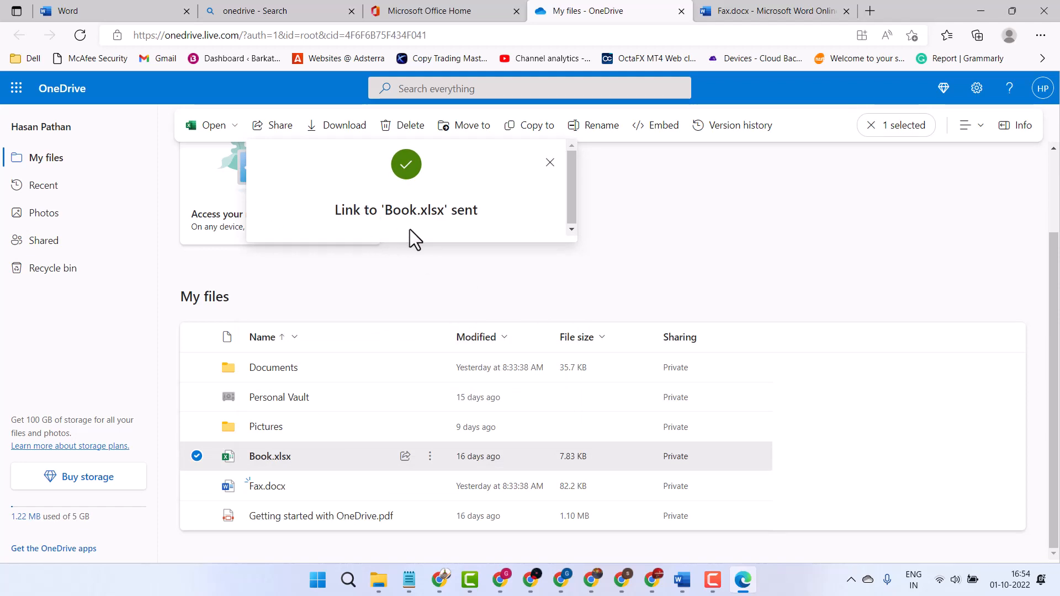
click(551, 162)
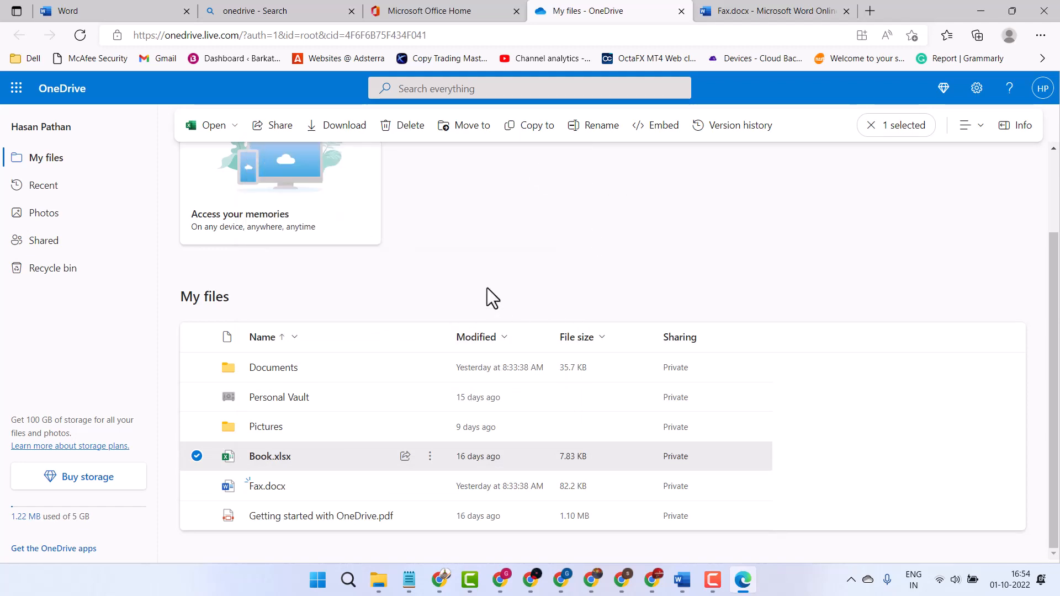